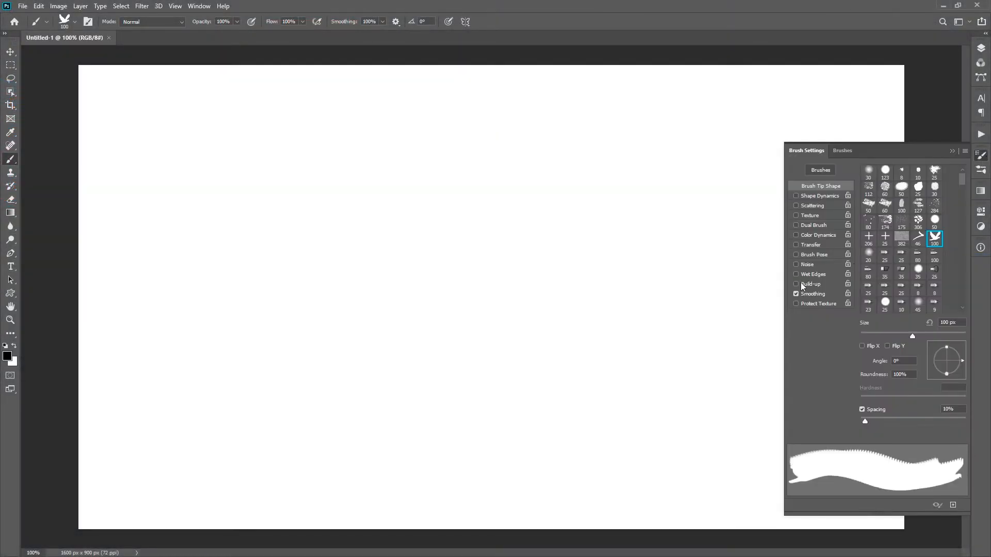
Step: Enable Transfer on the bird brush and bring Opacity Jitter down to 0%
click(812, 245)
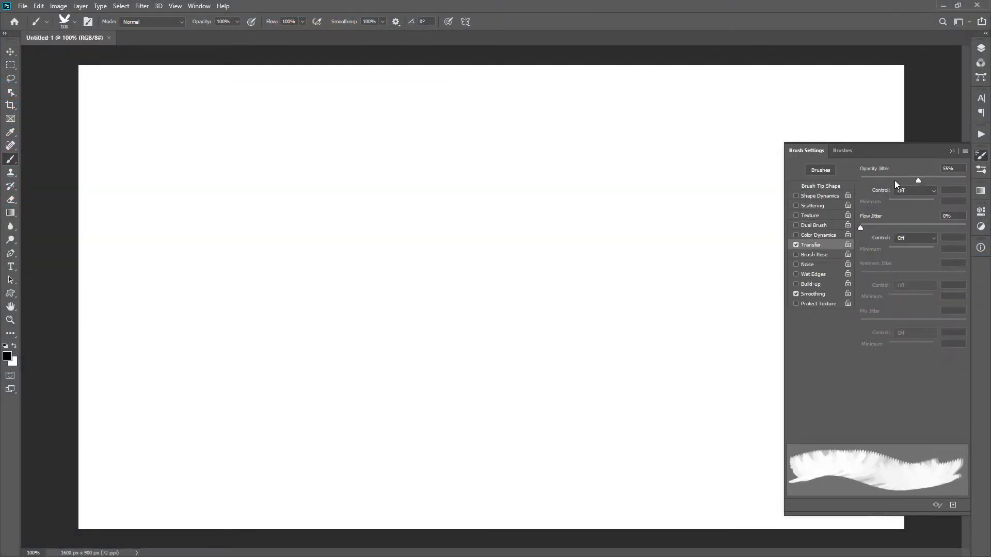
drag(918, 181, 860, 181)
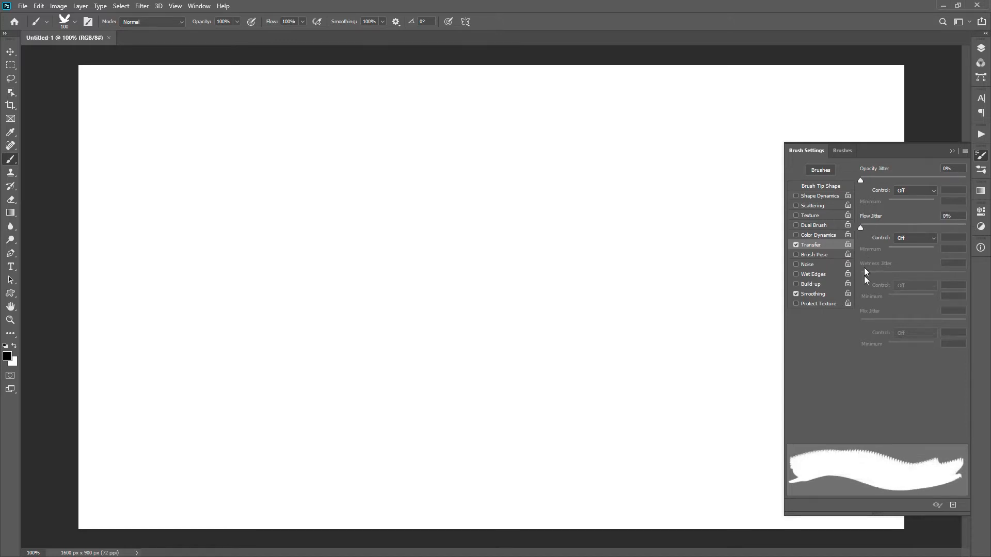
mouse_move(297, 35)
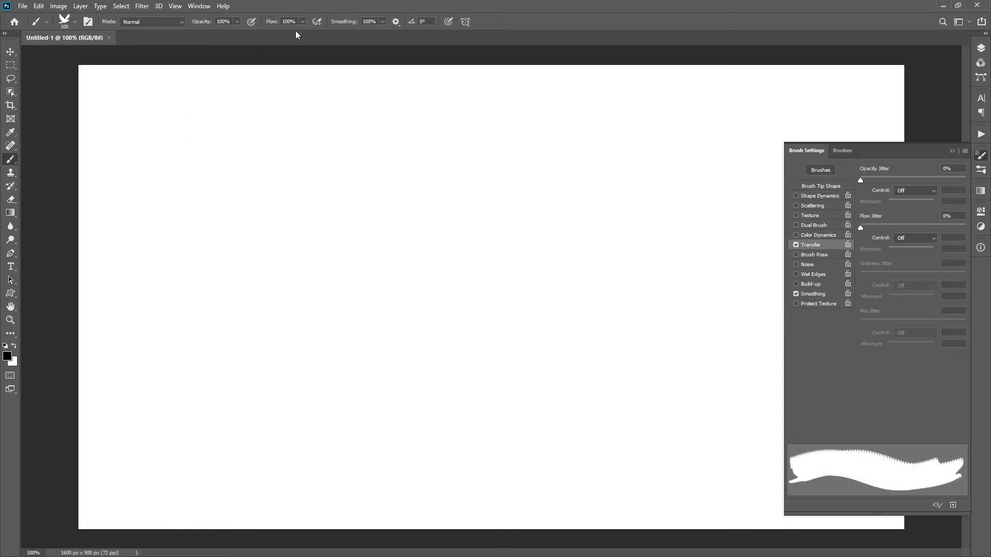
mouse_move(272, 43)
text(13)
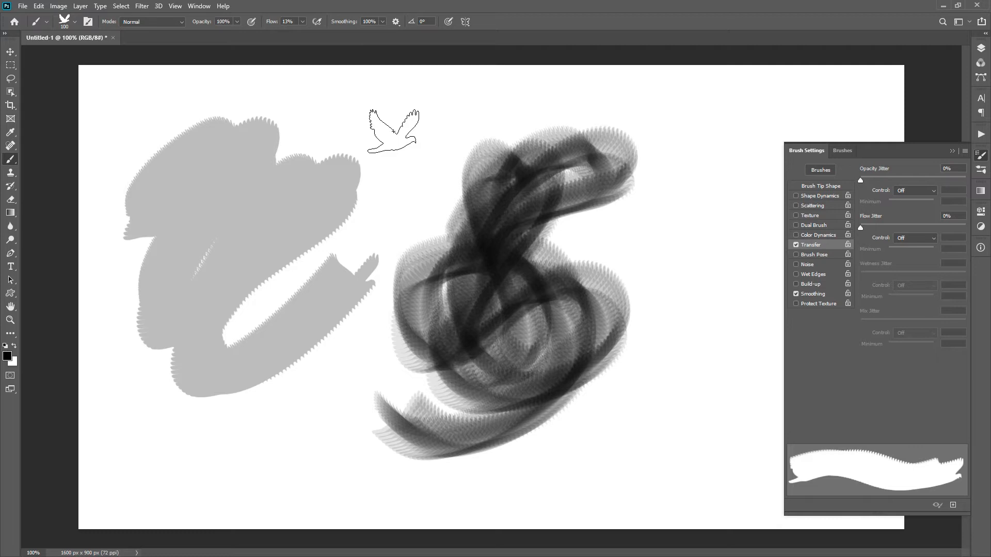
Step: Set the brush Flow to 60% while painting test strokes with the bird brush
text(60)
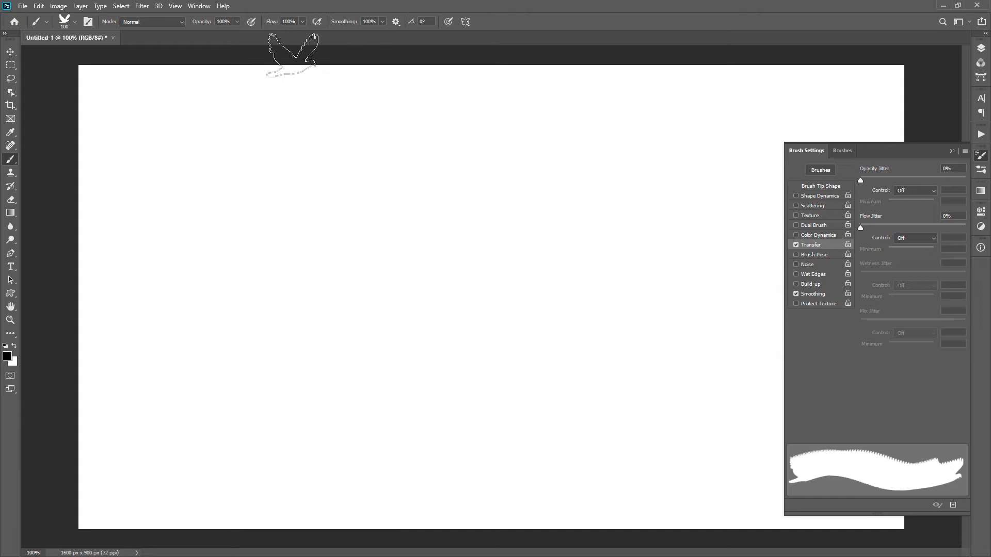
Step: Set brush Opacity to 25% and make Opacity Jitter fade over 150 steps
text(25%)
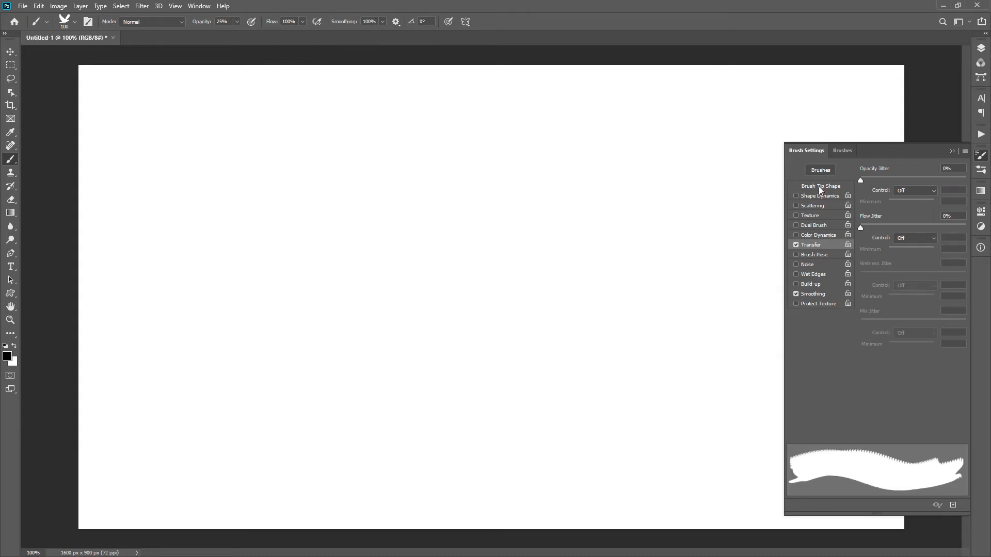
click(820, 186)
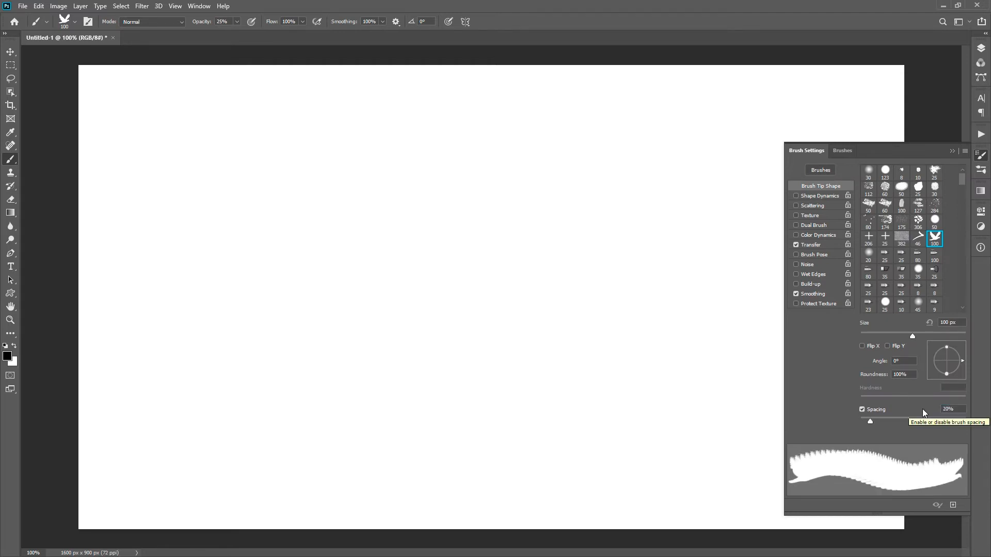
click(812, 245)
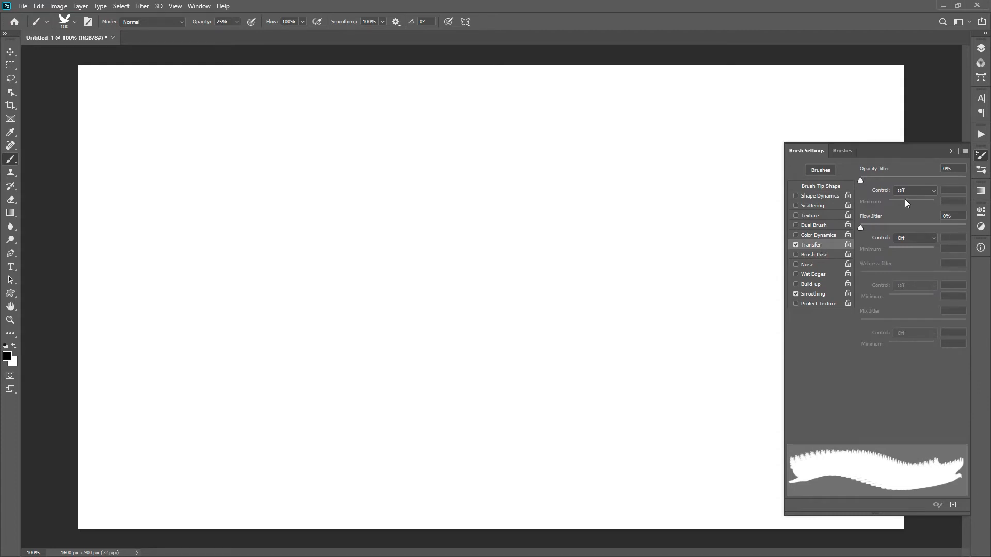
click(913, 190)
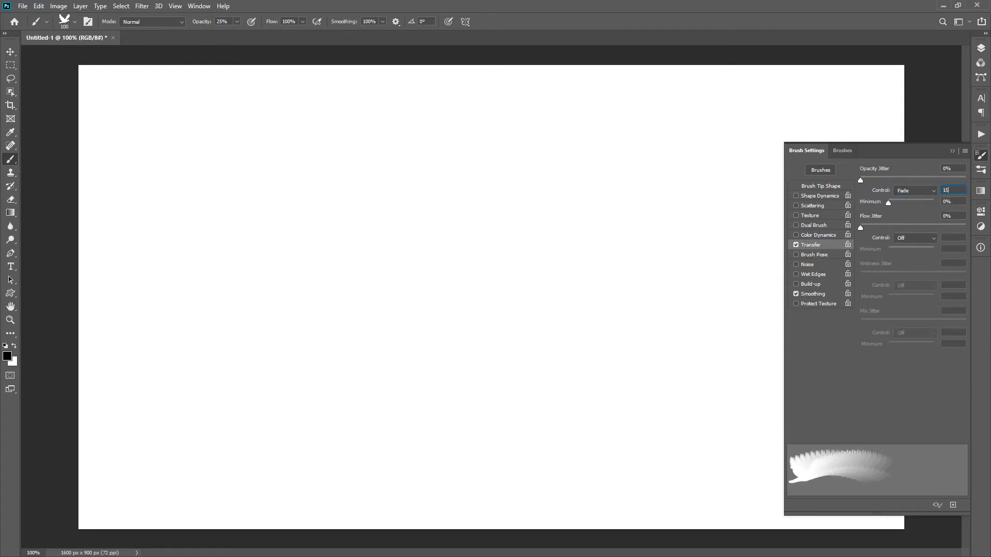
text(150)
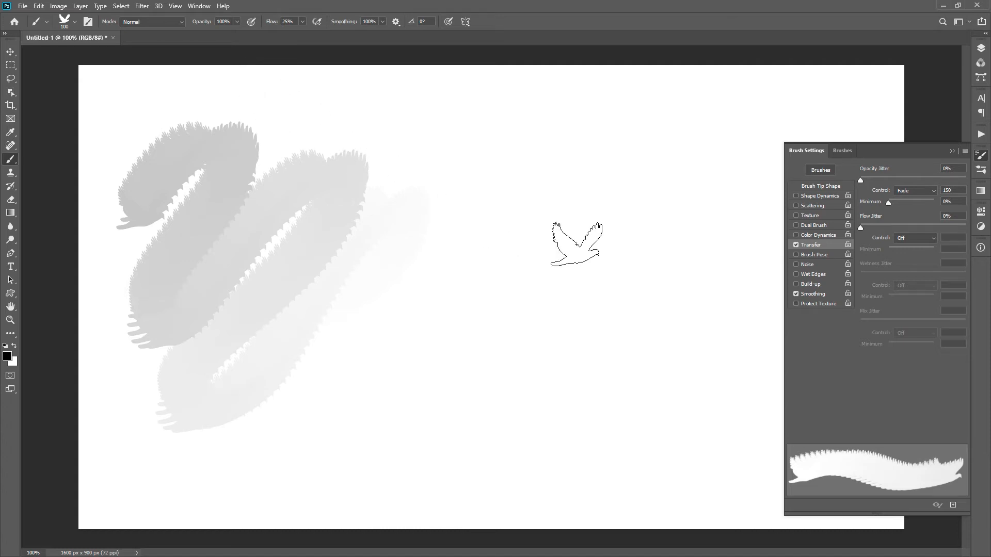
Step: Turn off the Opacity Jitter fade and make Flow Jitter fade over 150 steps instead
click(915, 190)
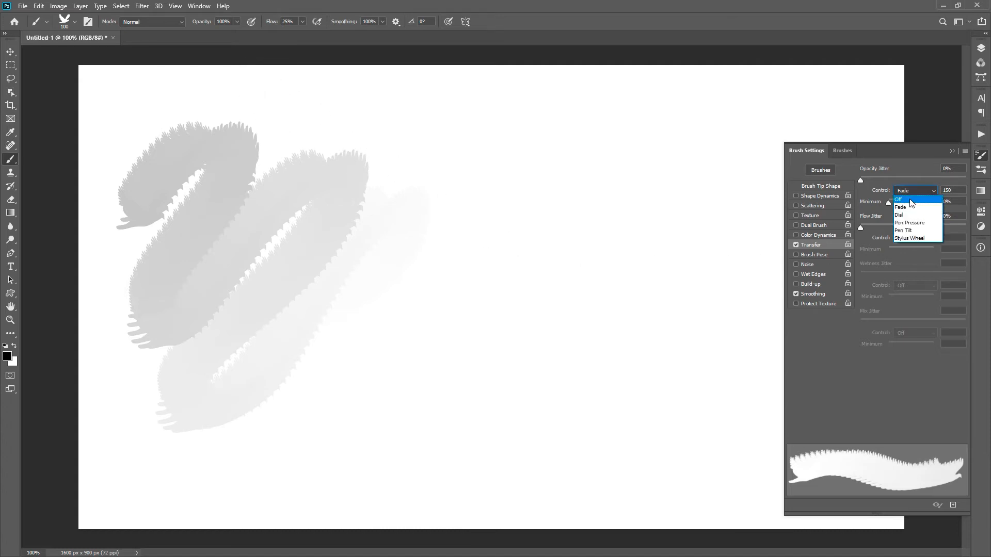
click(899, 198)
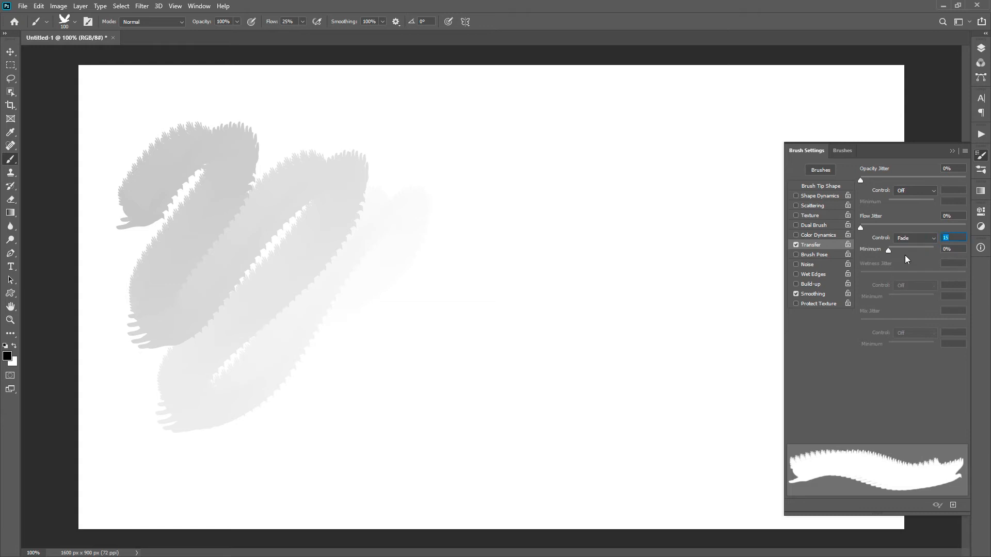
text(150)
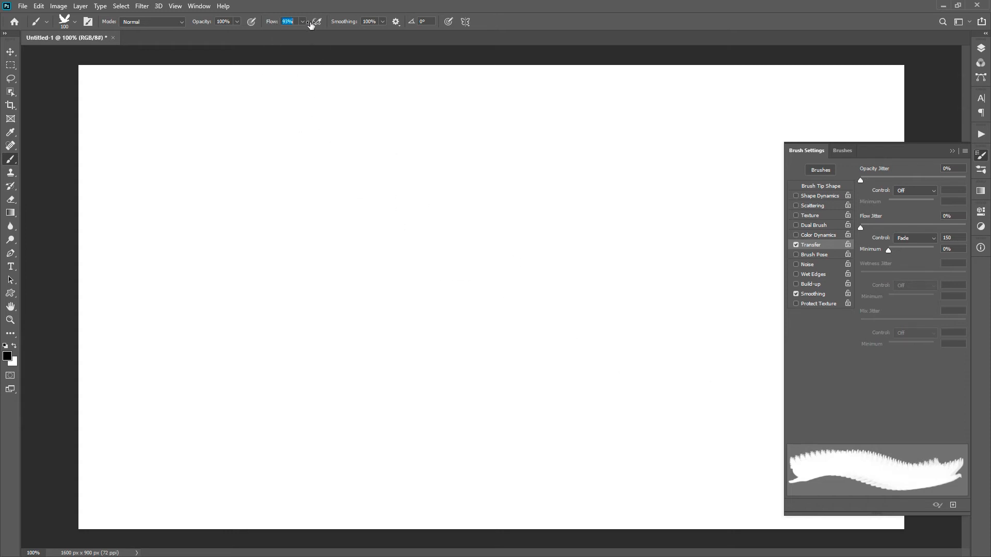
Step: Restore Flow to 100%, raise Opacity Jitter to 100%, and paint a bird-stamp curve on the left
click(914, 238)
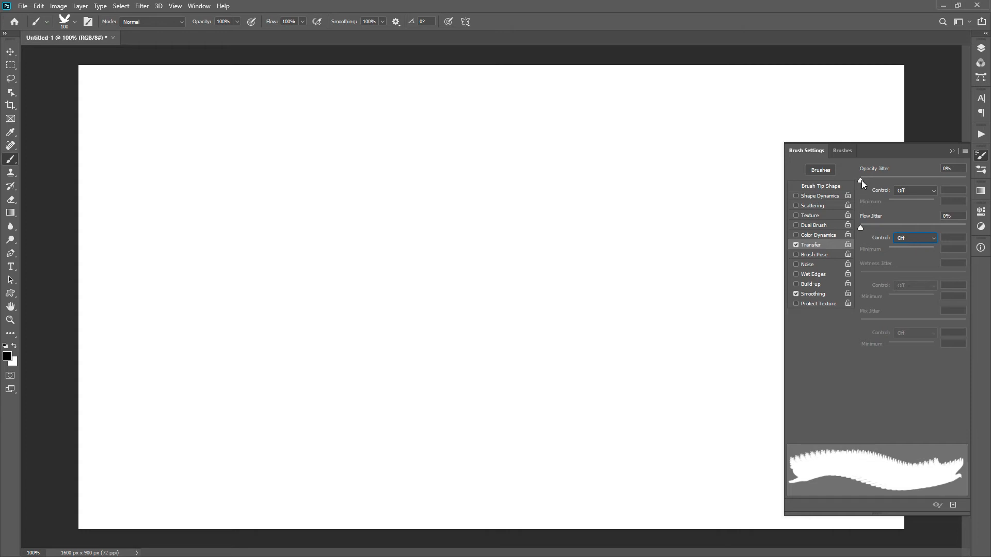
drag(861, 180, 964, 180)
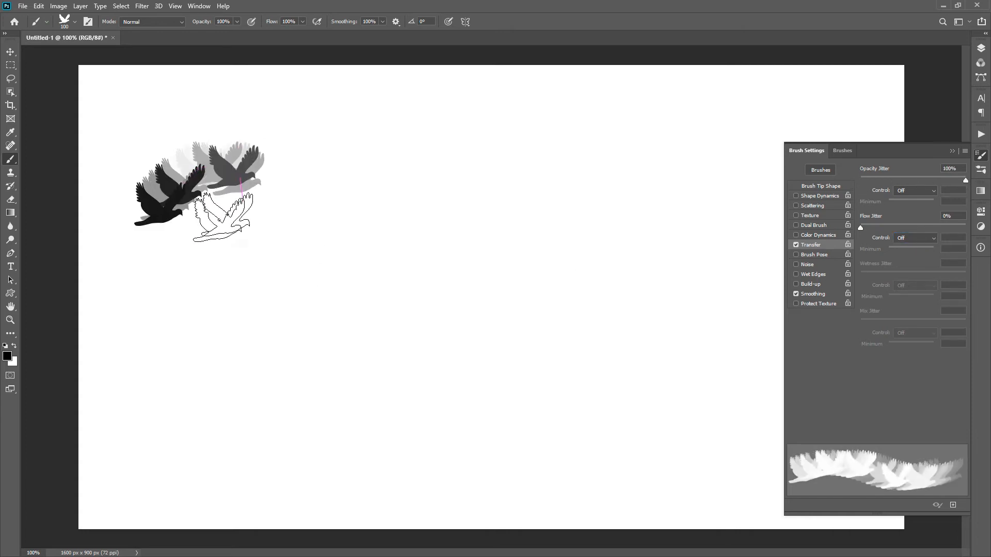
drag(227, 190, 253, 456)
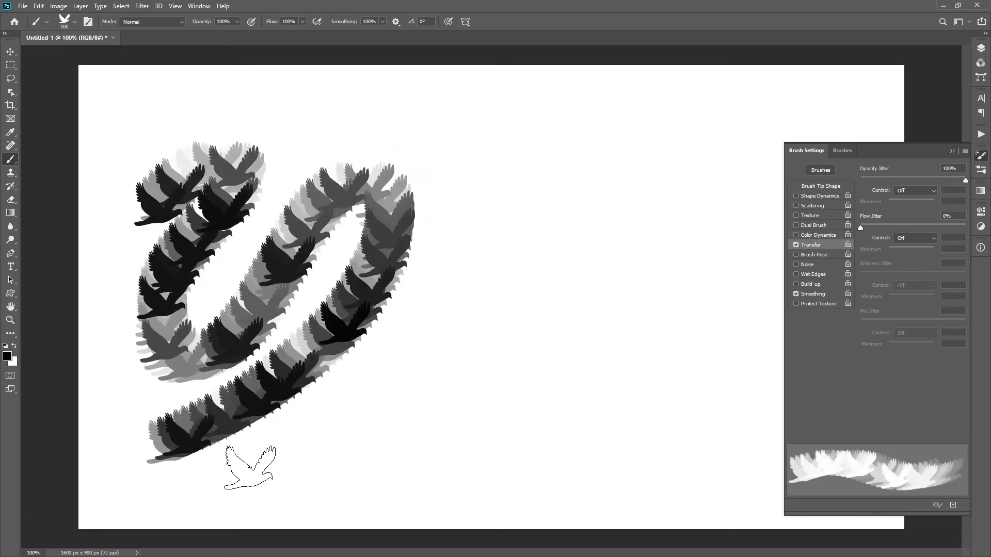
drag(249, 468, 395, 434)
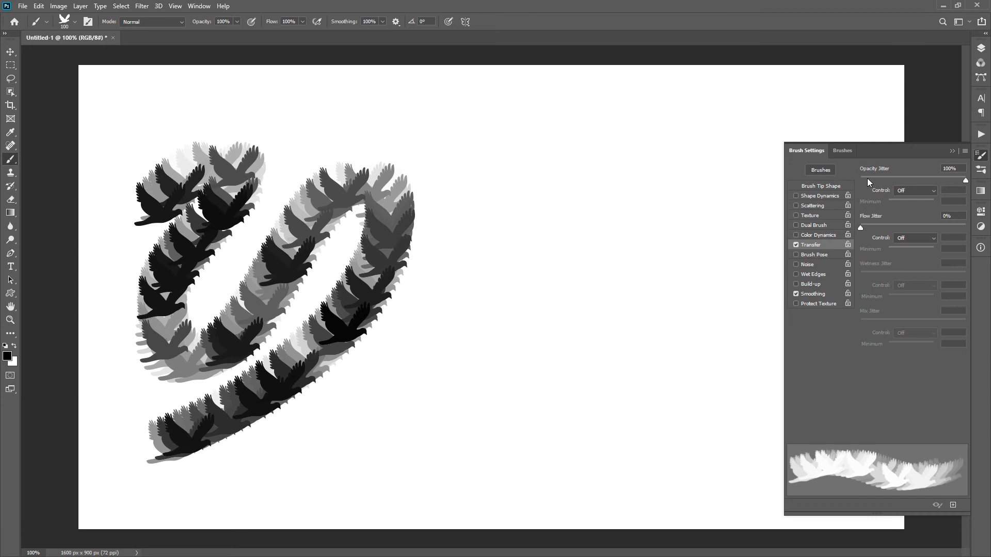
Step: Bring Opacity Jitter back to 0% before painting the Flow Jitter curve on the right
drag(966, 179, 867, 179)
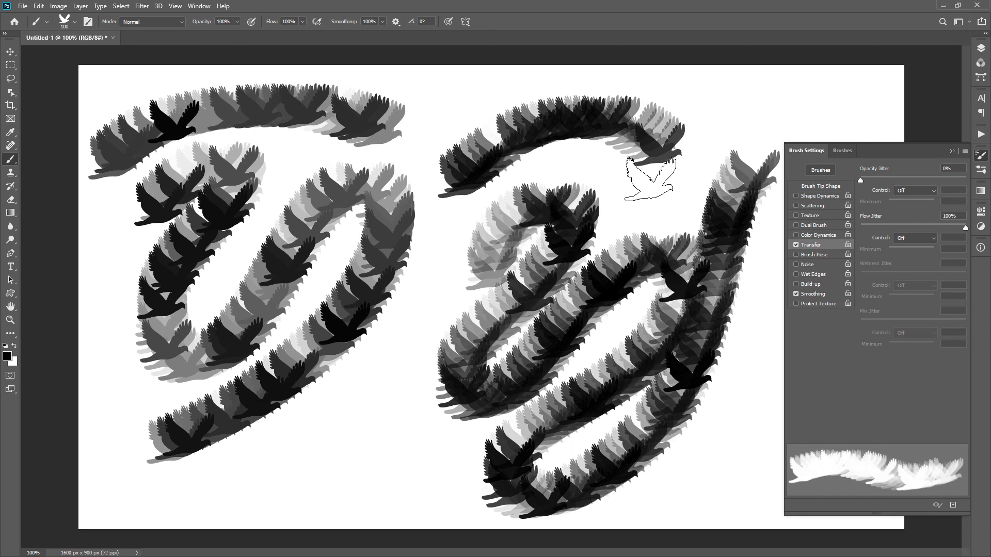
Step: Set Opacity Jitter Control to Fade over 150 steps
click(914, 190)
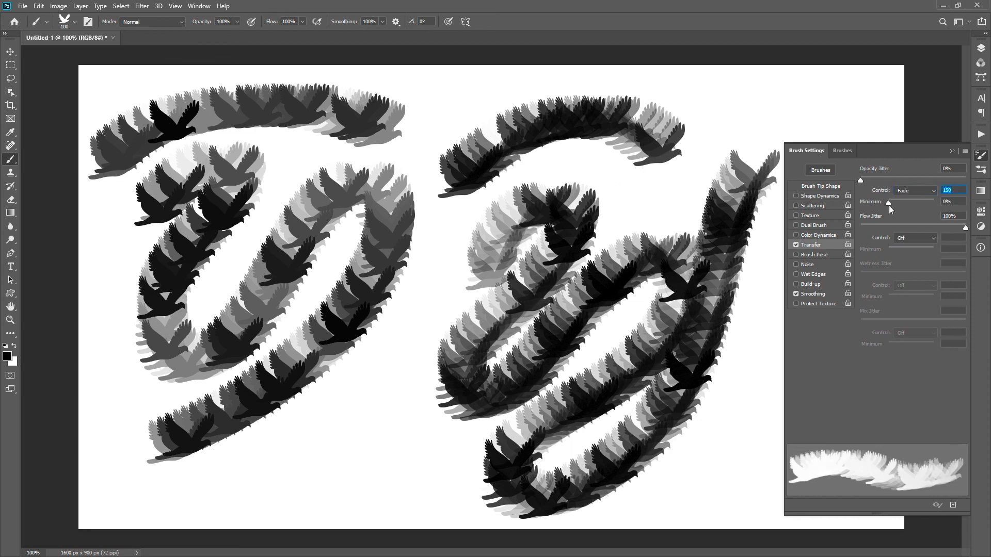
mouse_move(888, 210)
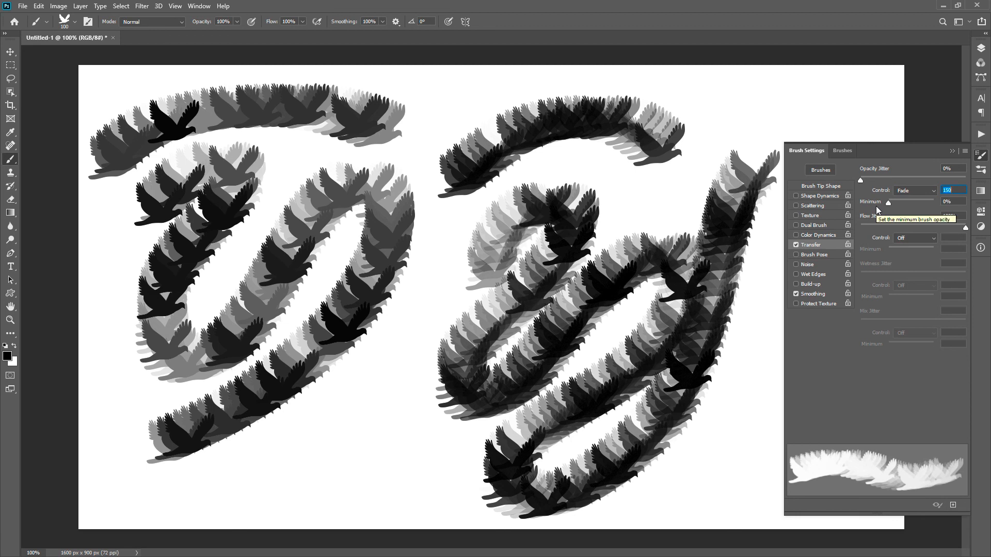